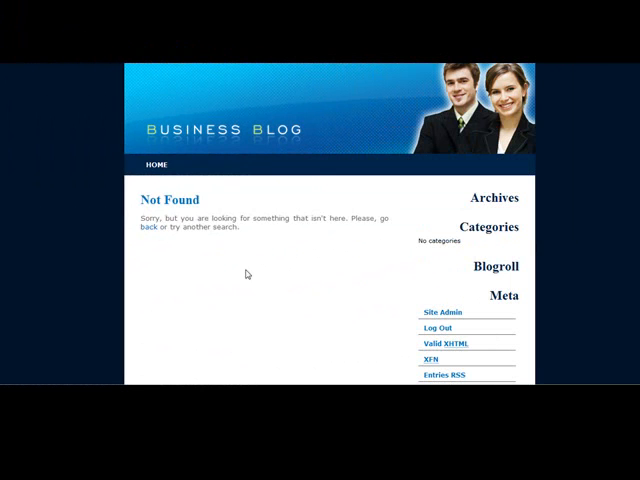
{"action": "mouse_move", "coordinate": [112, 82]}
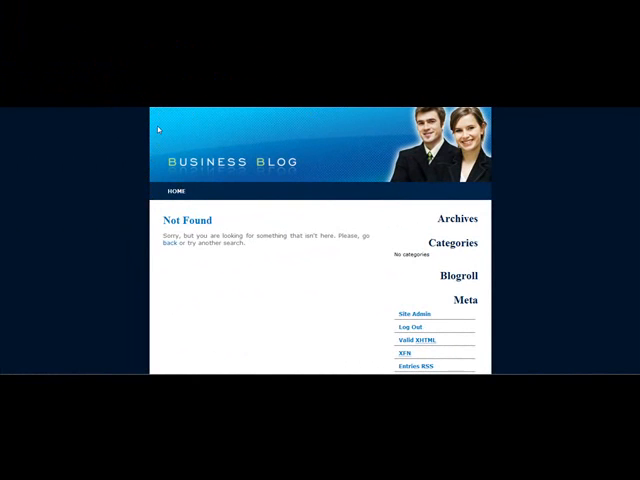
{"action": "mouse_move", "coordinate": [475, 180]}
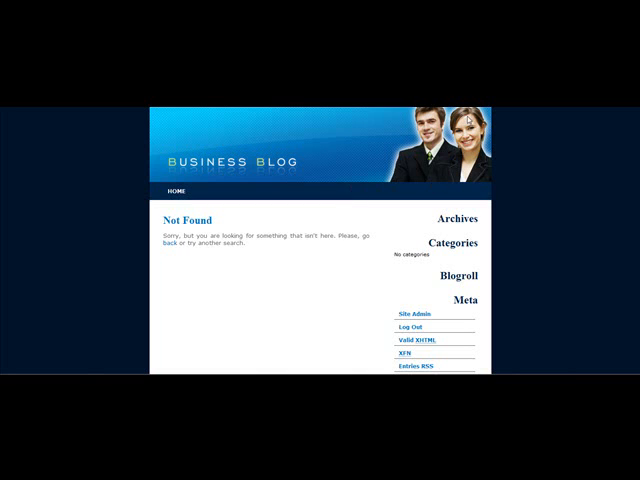
{"action": "mouse_move", "coordinate": [300, 131]}
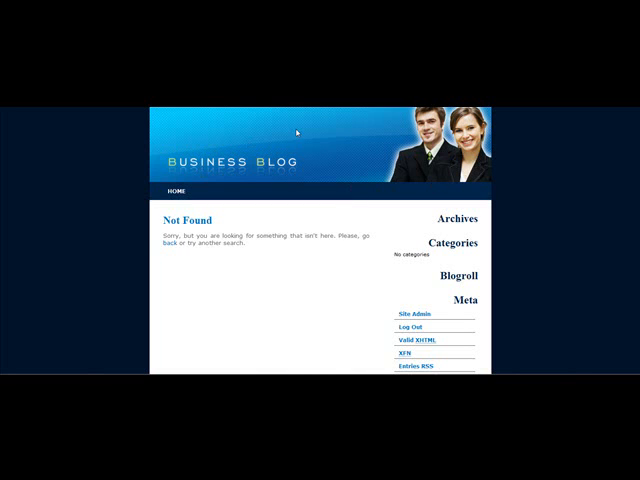
Show the Business Blog page's element properties, with text language English (United States)
{"action": "right_click", "coordinate": [300, 130]}
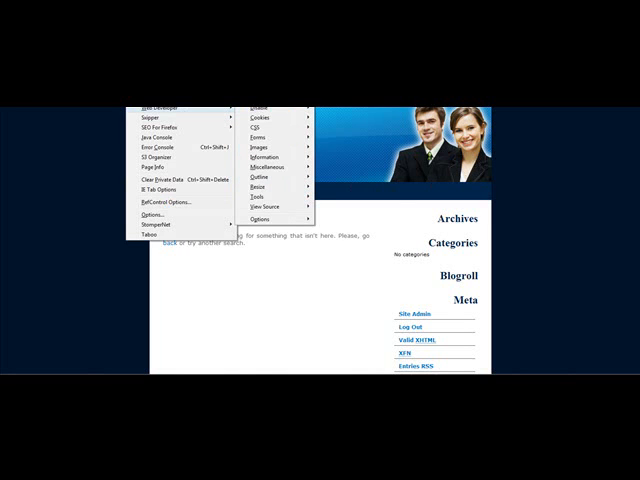
{"action": "mouse_move", "coordinate": [258, 112]}
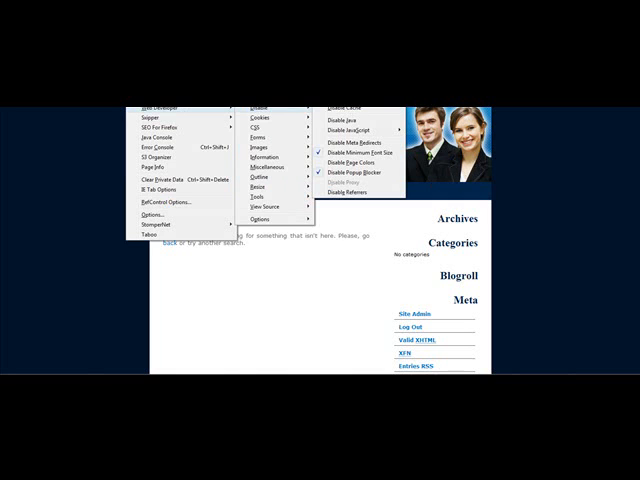
{"action": "mouse_move", "coordinate": [287, 110]}
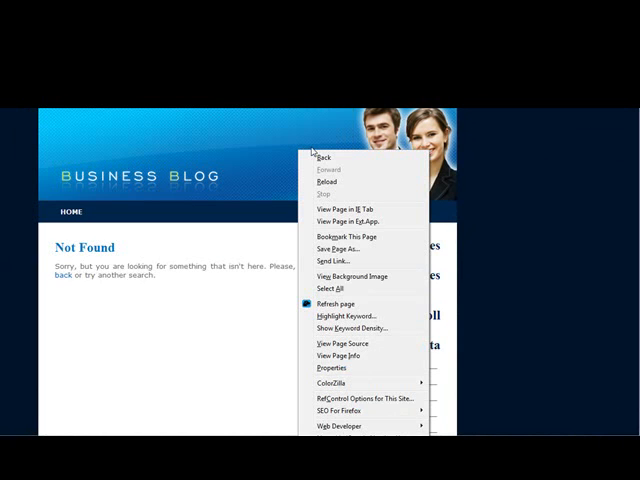
{"action": "mouse_move", "coordinate": [344, 345]}
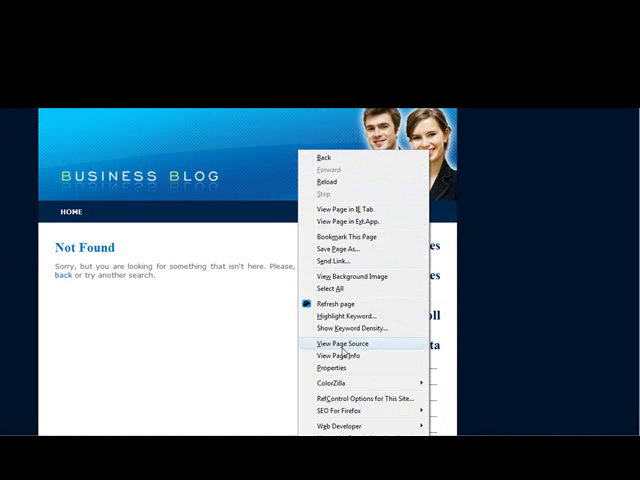
{"action": "left_click", "coordinate": [336, 367]}
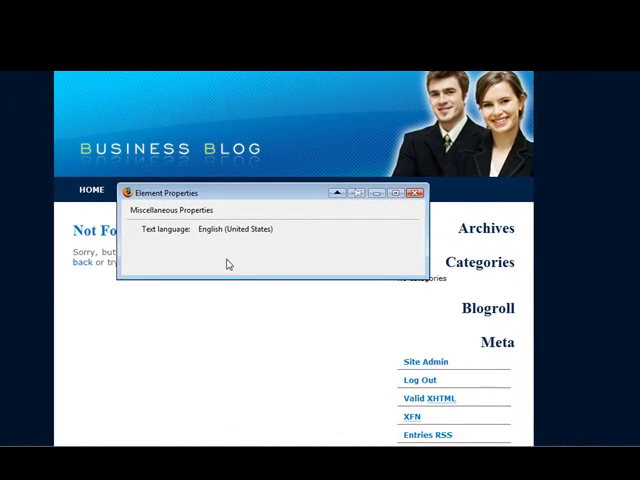
{"action": "mouse_move", "coordinate": [406, 208]}
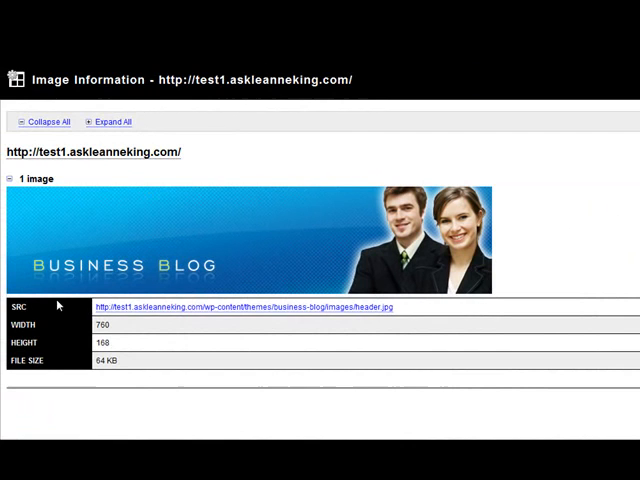
Scroll through the header image information: header.jpg, 760×168, 64 KB
{"action": "scroll", "scroll_direction": "down", "scroll_amount": 3}
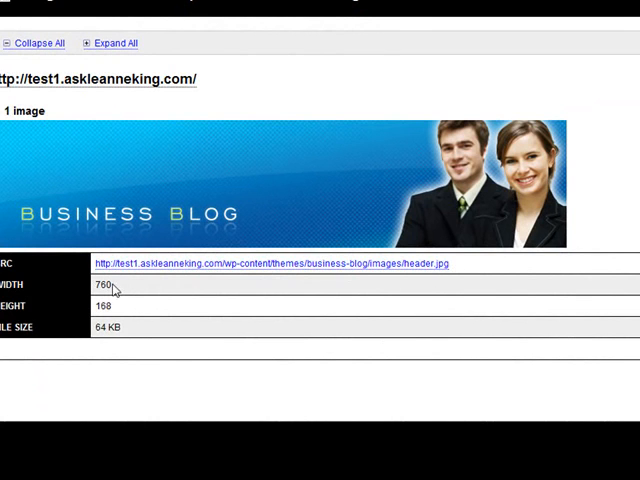
{"action": "scroll", "scroll_direction": "down", "scroll_amount": 3}
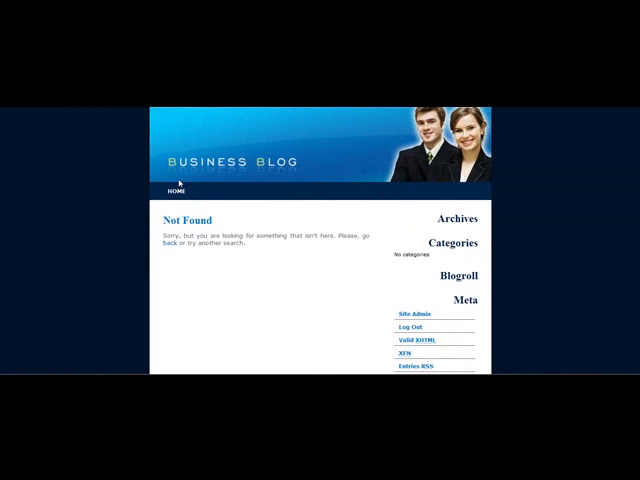
{"action": "mouse_move", "coordinate": [358, 298]}
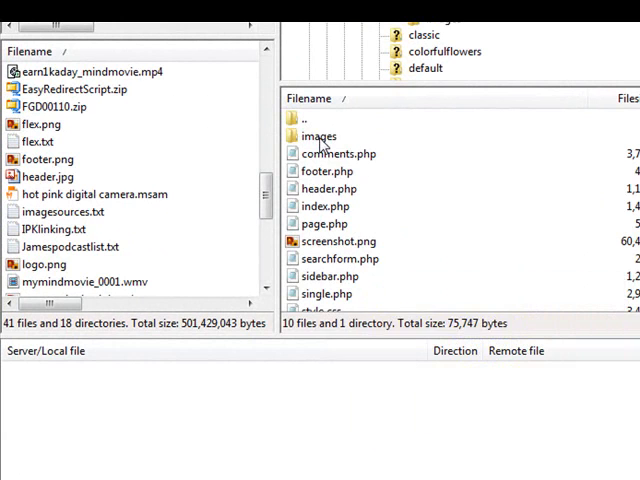
Enter the remote business-blog theme's images folder to list bar.gif, date.gif and header.jpg
{"action": "double_click", "coordinate": [318, 135]}
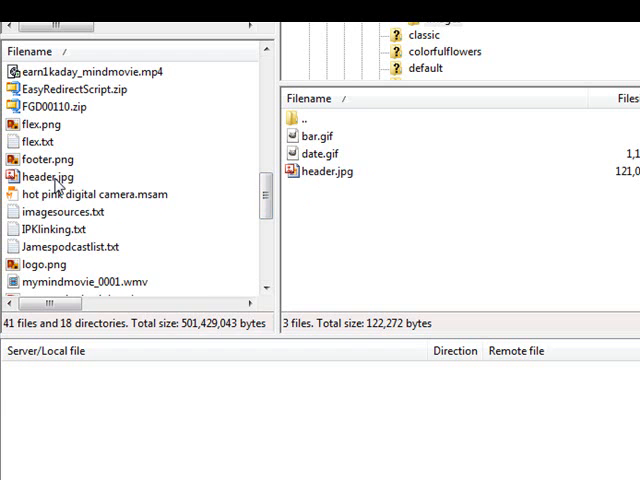
Upload local header.jpg to the server images folder, overwriting the existing file
{"action": "right_click", "coordinate": [48, 176]}
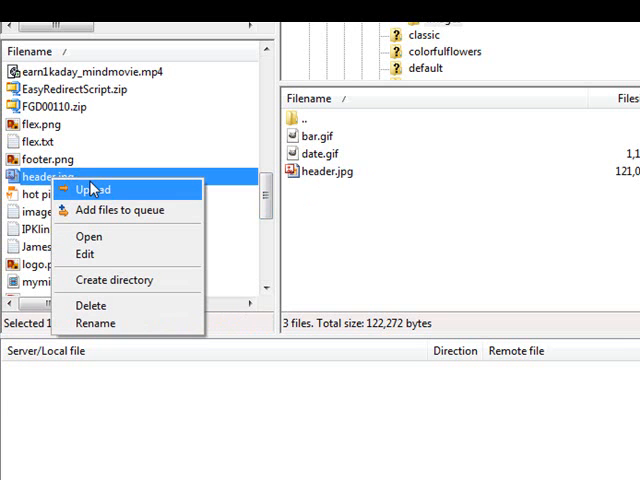
{"action": "left_click", "coordinate": [93, 190]}
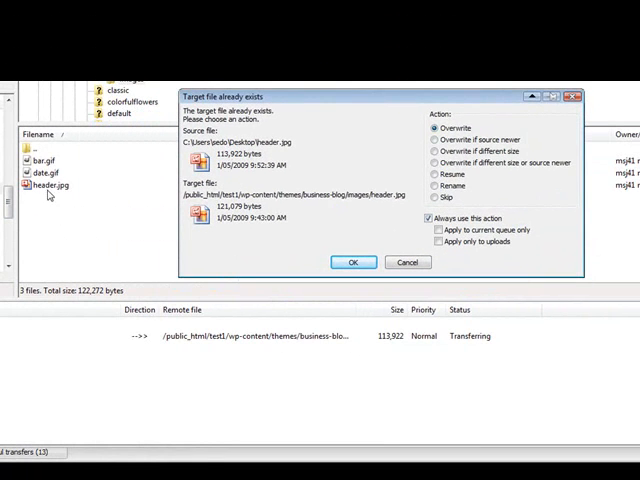
{"action": "left_click", "coordinate": [352, 262]}
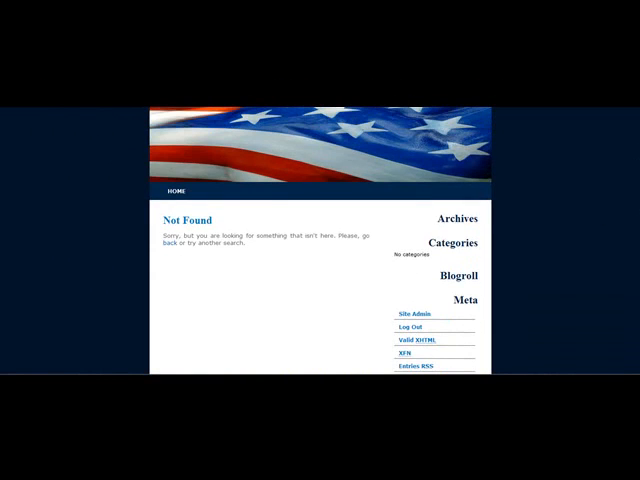
{"action": "mouse_move", "coordinate": [72, 114]}
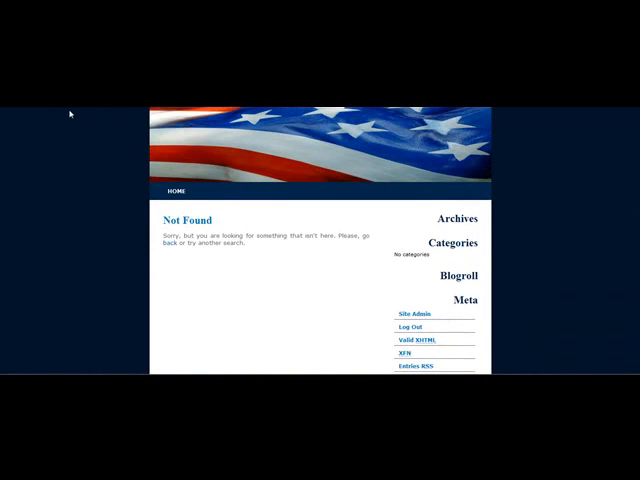